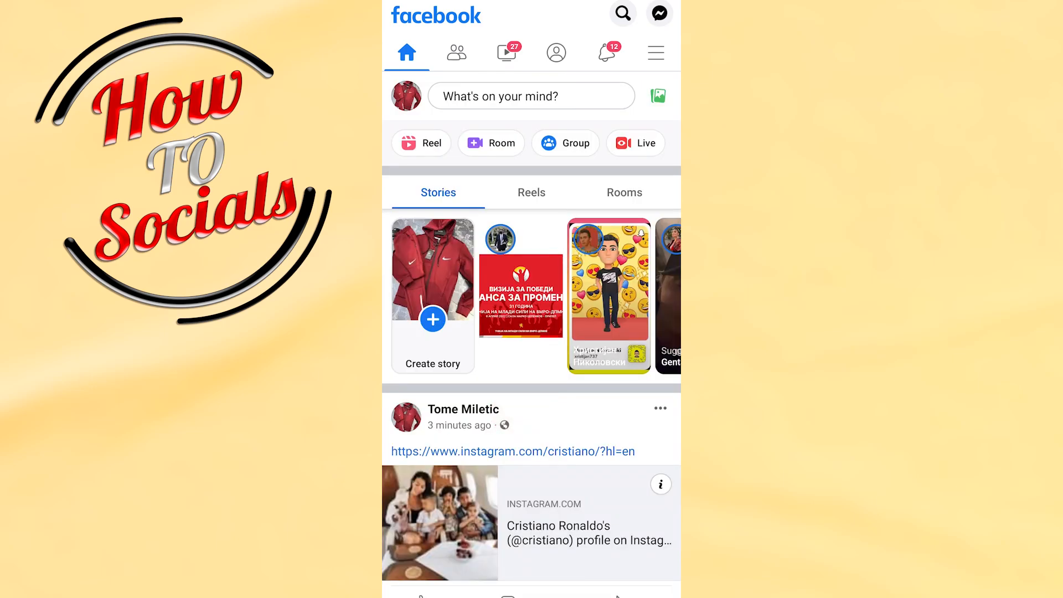
# Step: Bring up the main menu and scroll to the expanded Settings & privacy section
pyautogui.click(655, 52)
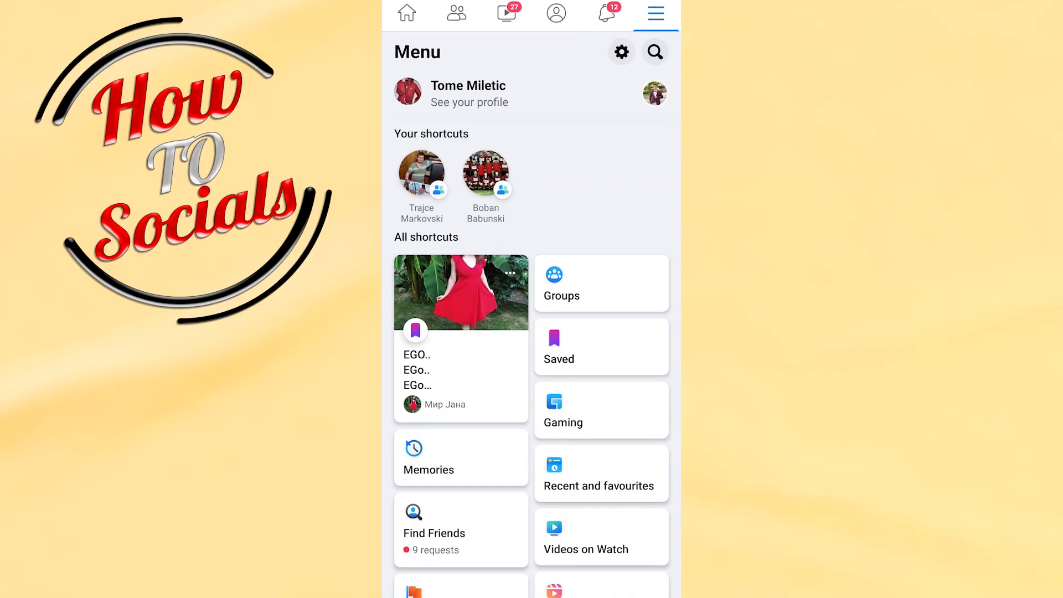
pyautogui.scroll(-3)
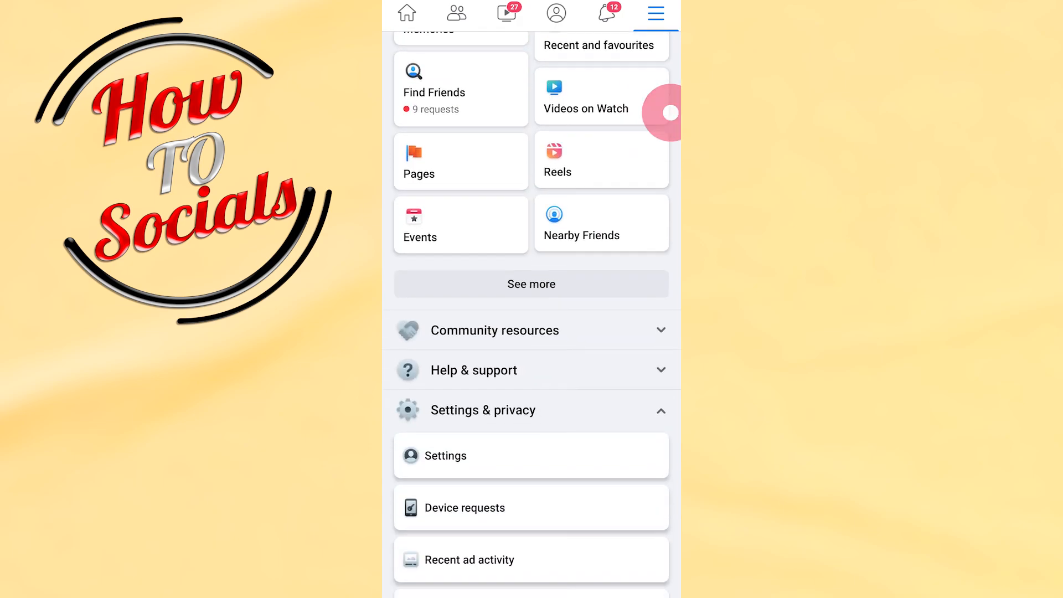
pyautogui.scroll(-3)
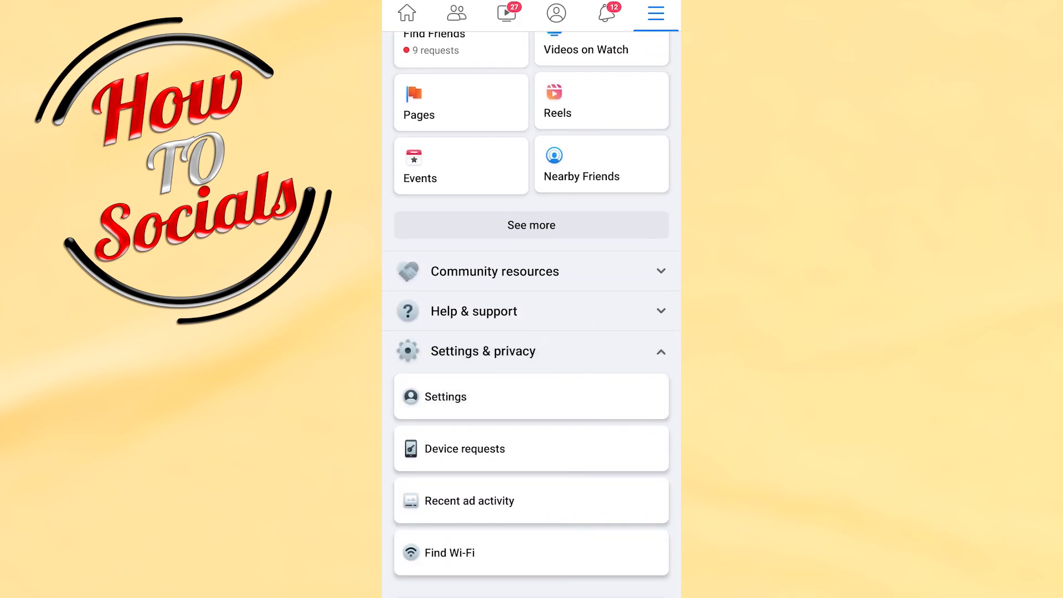
# Step: Go into Settings and reach the Password and security page
pyautogui.click(445, 397)
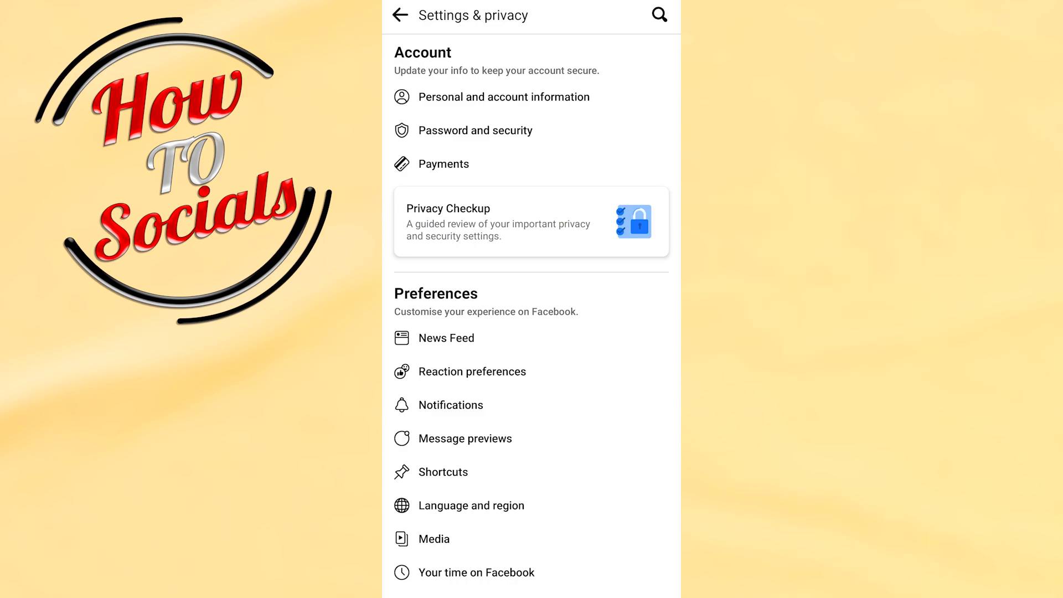
pyautogui.click(476, 131)
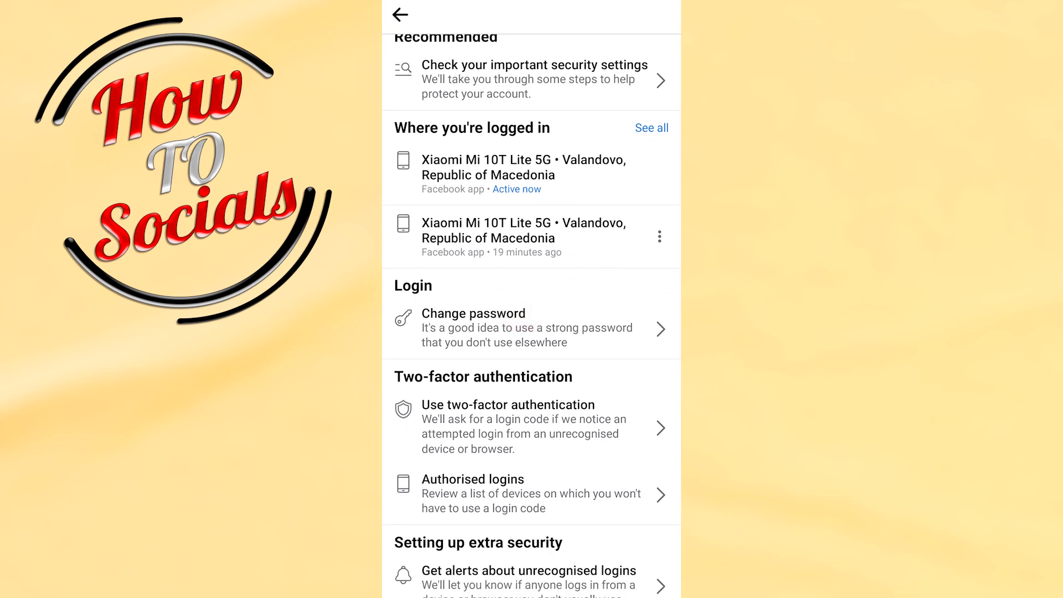
# Step: Show all logins and scroll from Active now back to the August 2021 sessions
pyautogui.click(650, 128)
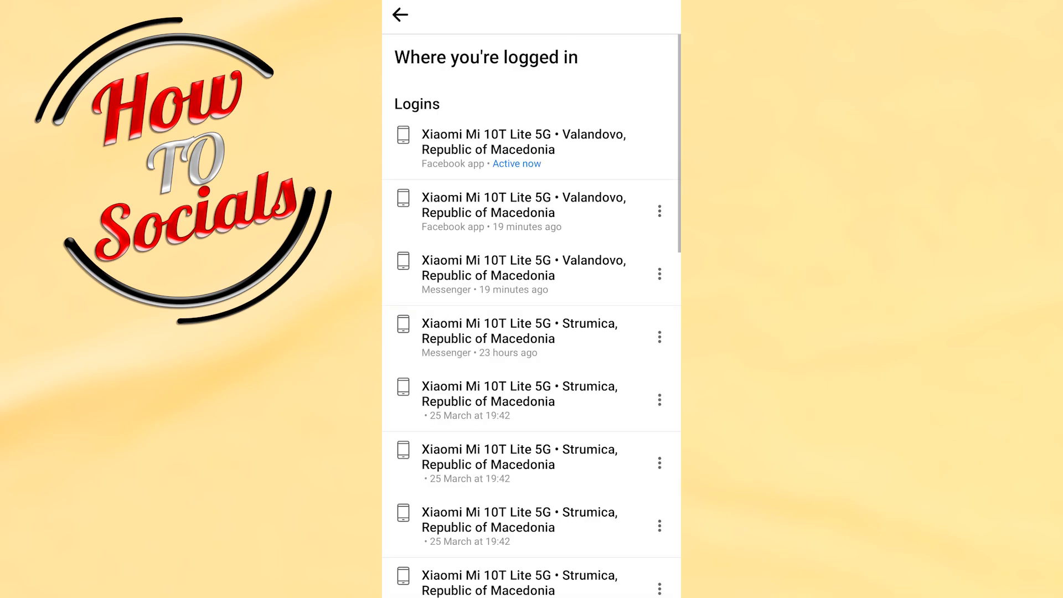
pyautogui.scroll(-3)
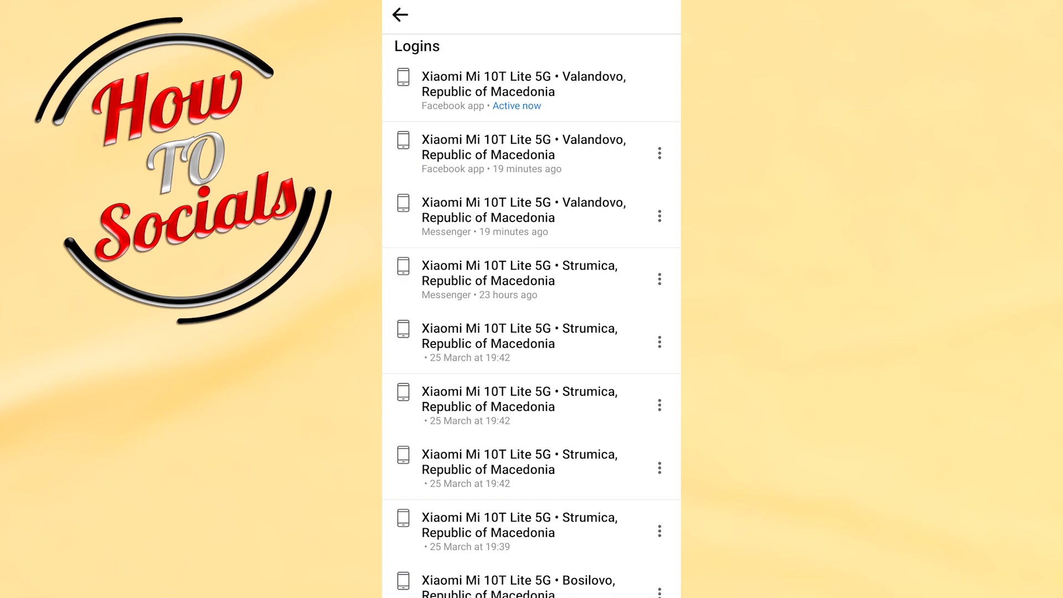
pyautogui.scroll(-3)
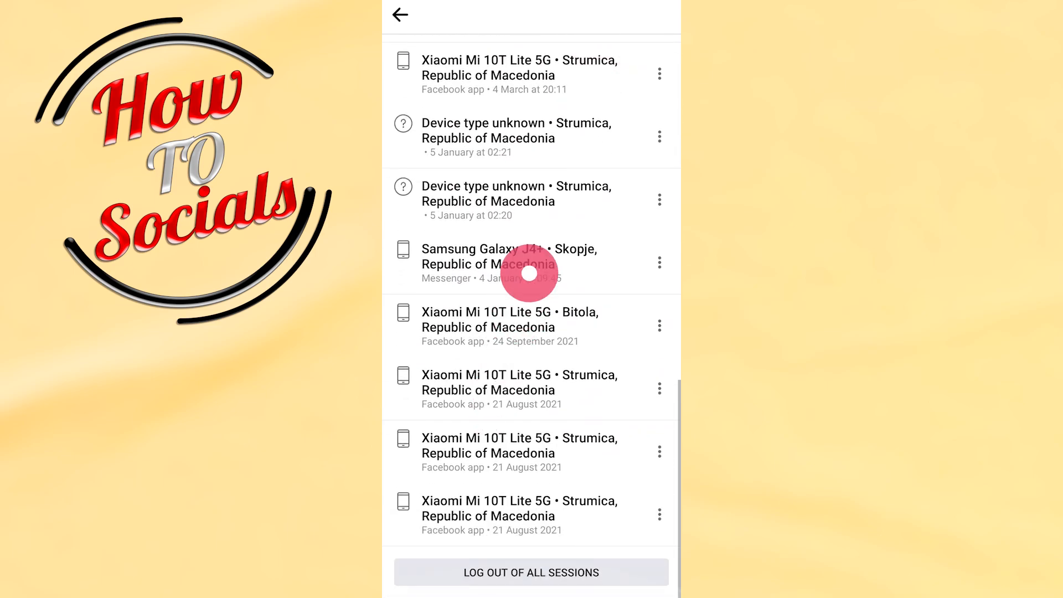
pyautogui.scroll(-3)
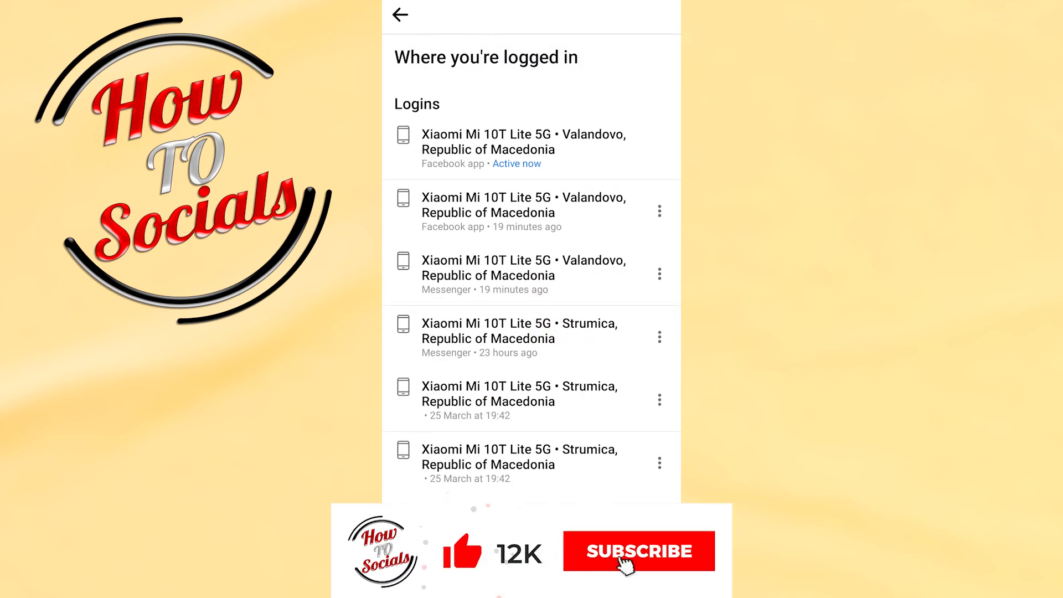
pyautogui.click(638, 550)
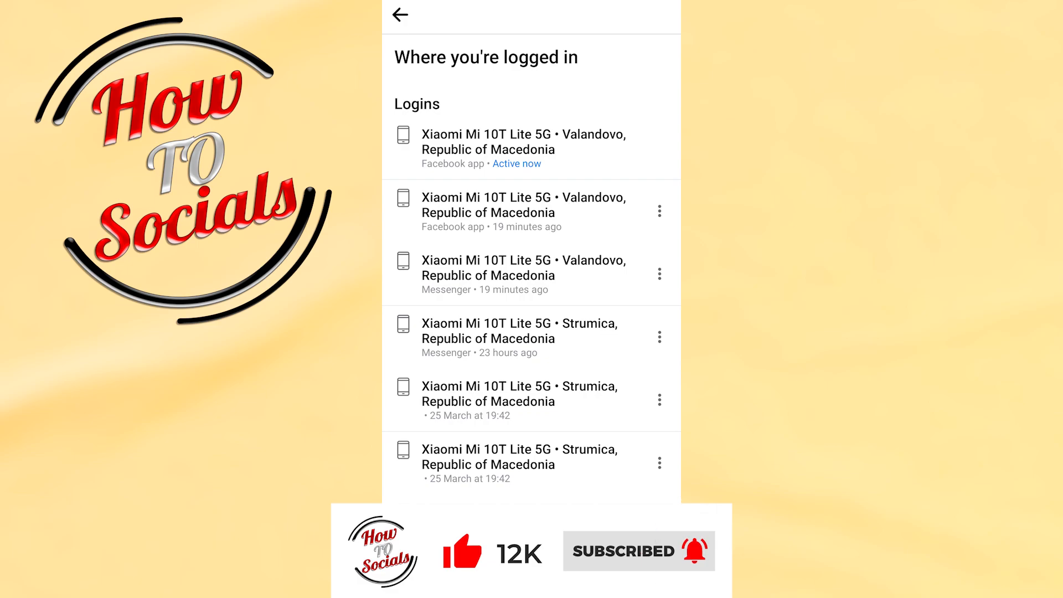